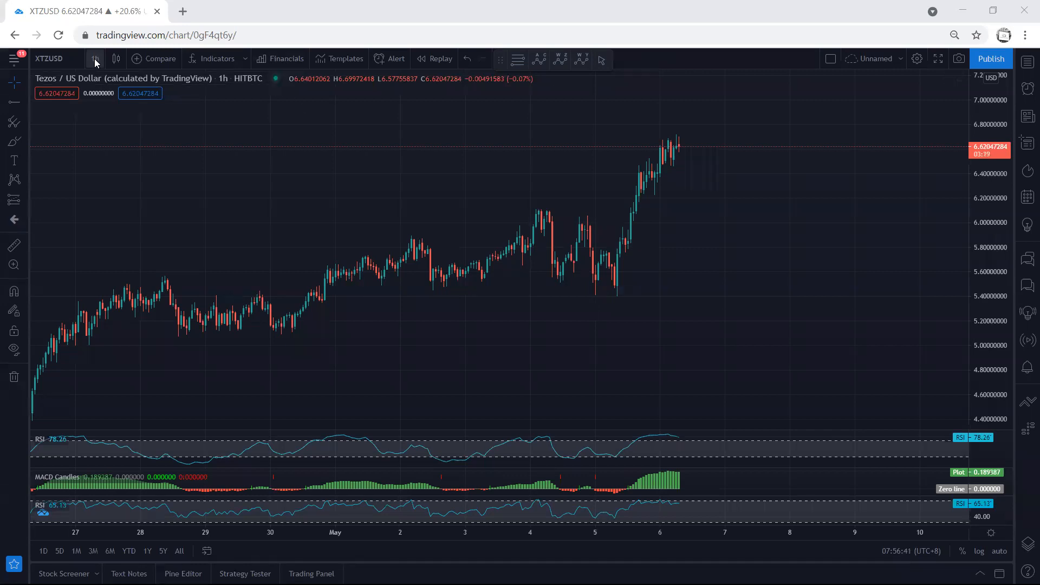
# Step: Switch the Tezos/USD chart to daily candles and review the rising yellow trendline
pyautogui.click(94, 58)
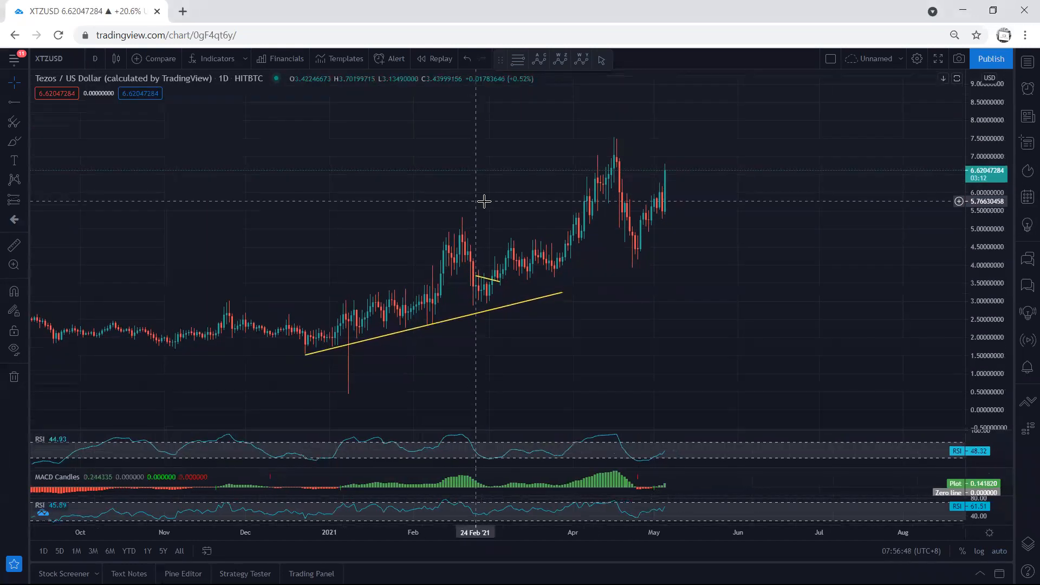
pyautogui.moveTo(636, 193)
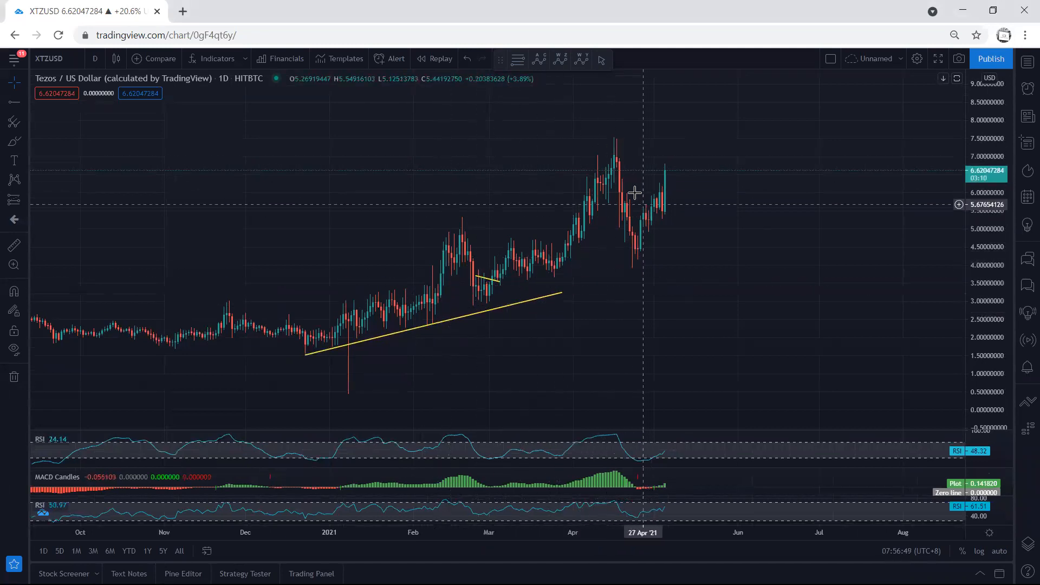
pyautogui.moveTo(646, 136)
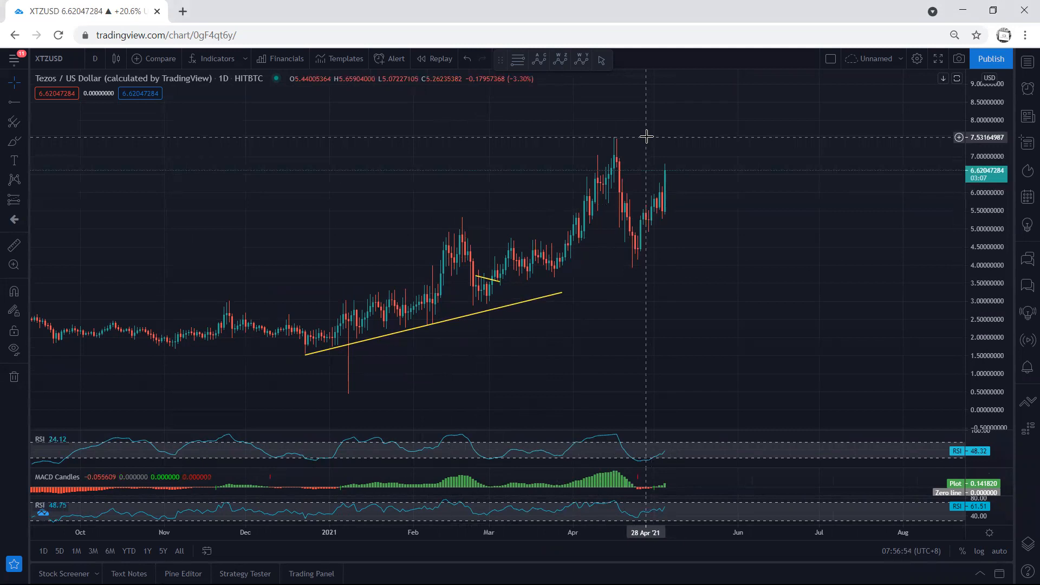
pyautogui.moveTo(97, 58)
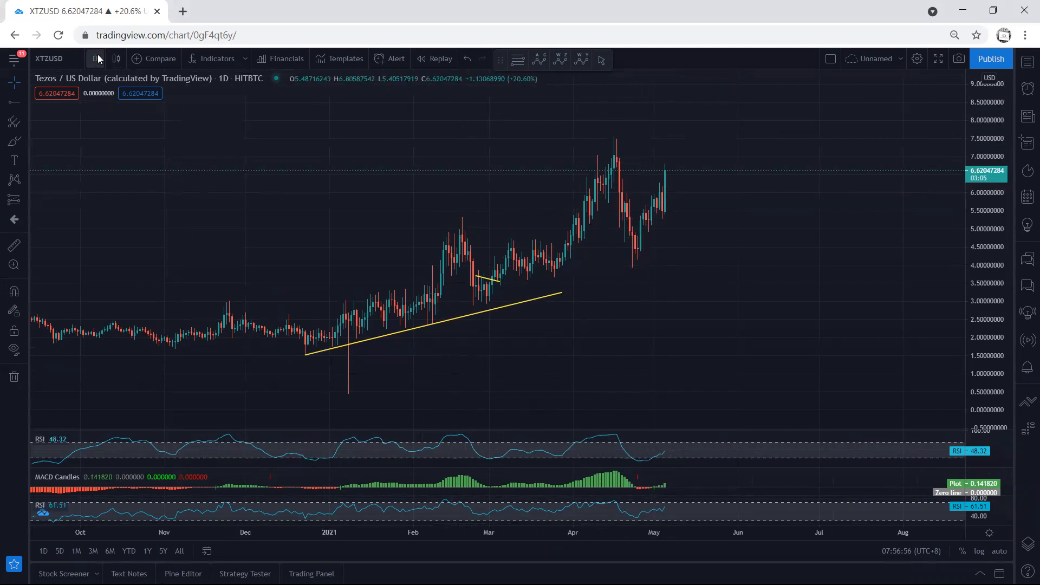
pyautogui.click(96, 58)
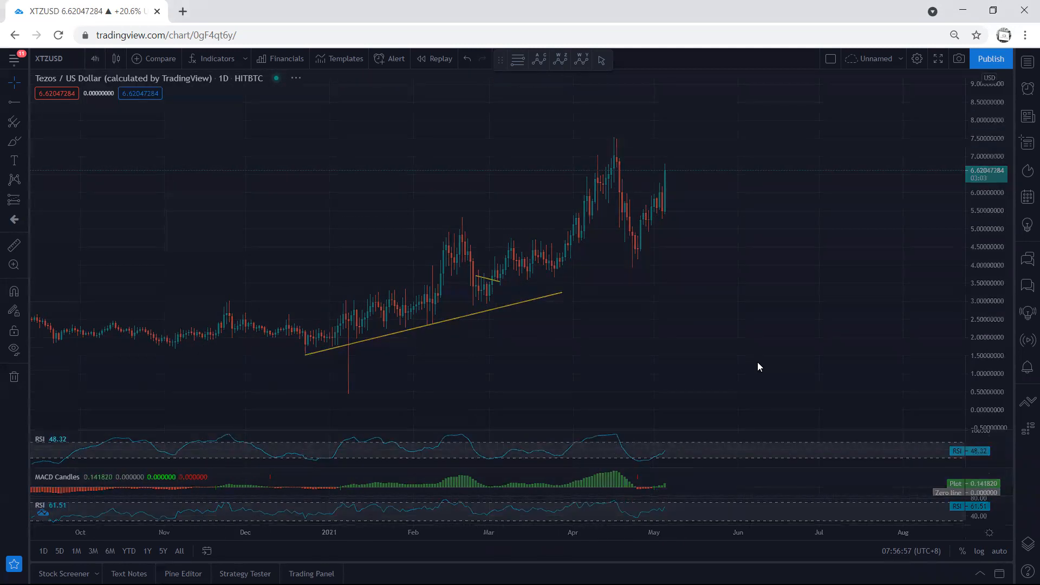
# Step: Show the Tezos/USD chart on 4-hour candles covering late March to early May
pyautogui.click(94, 59)
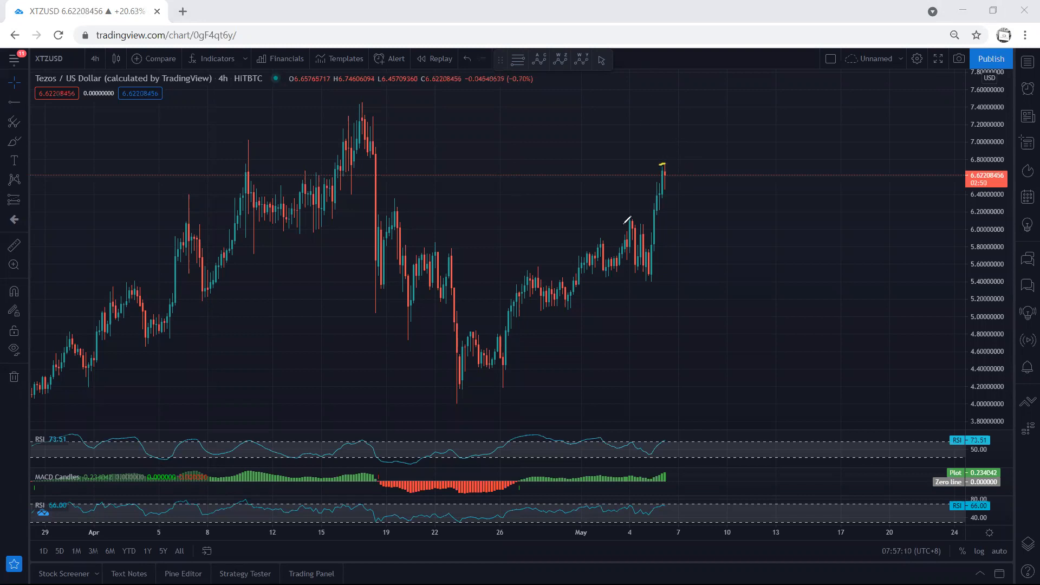
pyautogui.moveTo(688, 446)
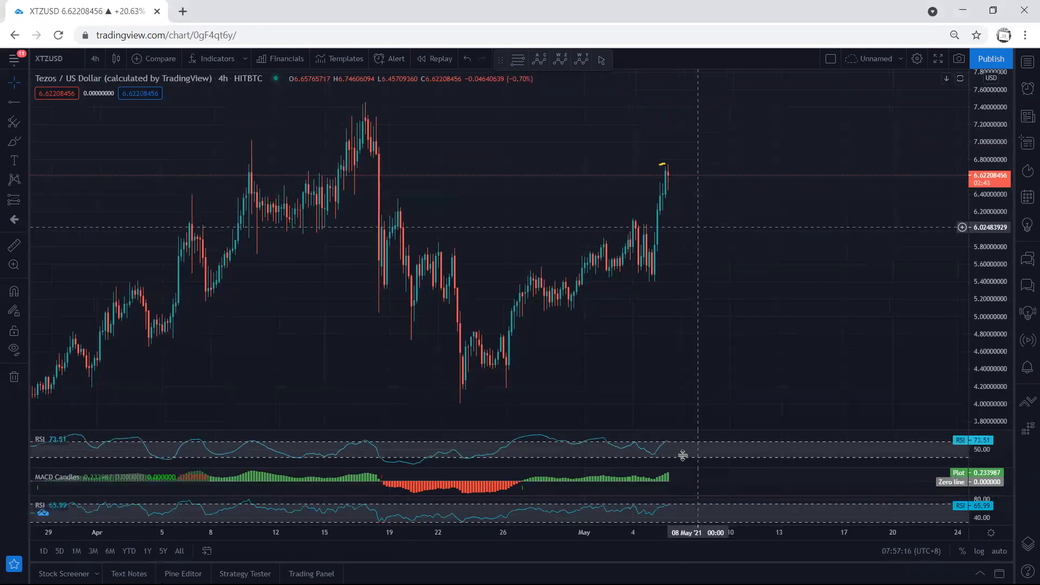
pyautogui.moveTo(649, 81)
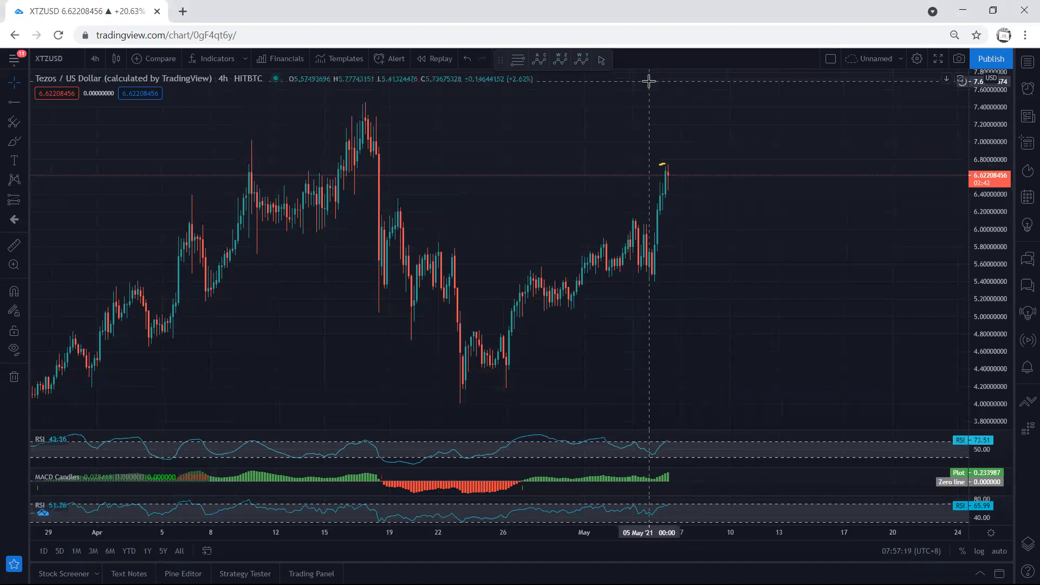
pyautogui.moveTo(679, 222)
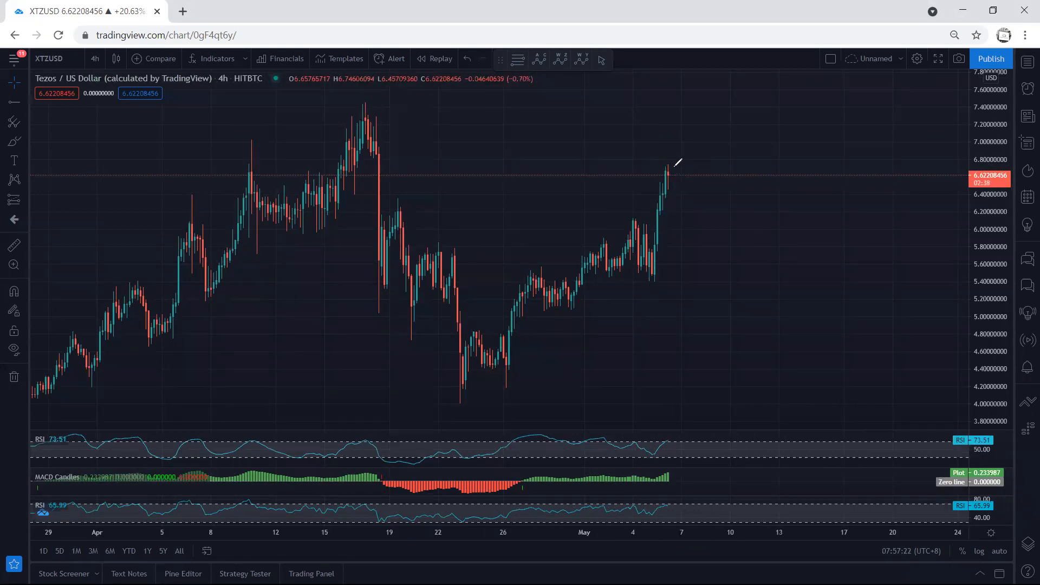
pyautogui.moveTo(660, 148)
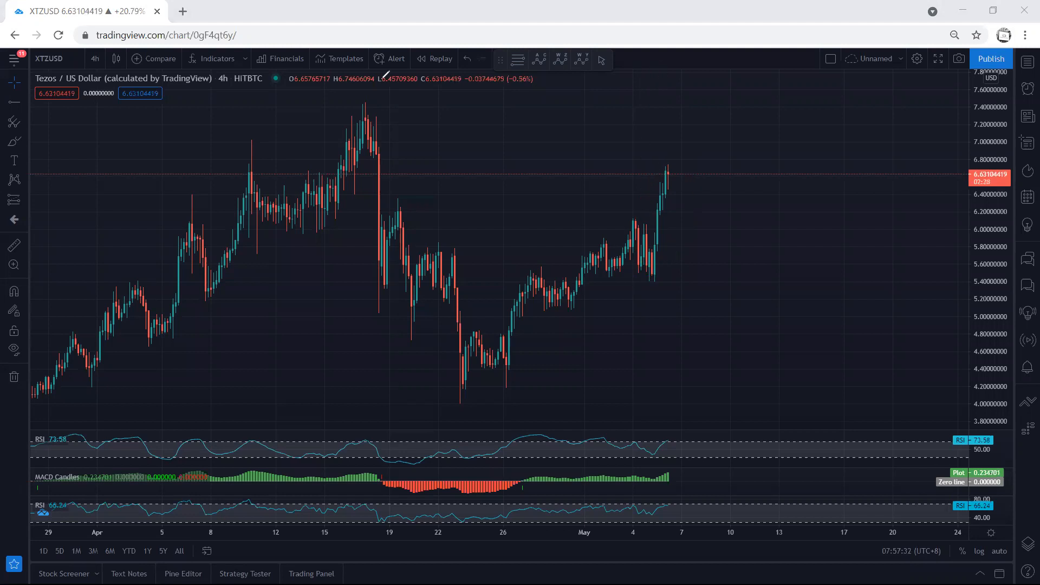
# Step: Show the Tezos/USD chart on 1-hour candles from late April to early May
pyautogui.click(95, 59)
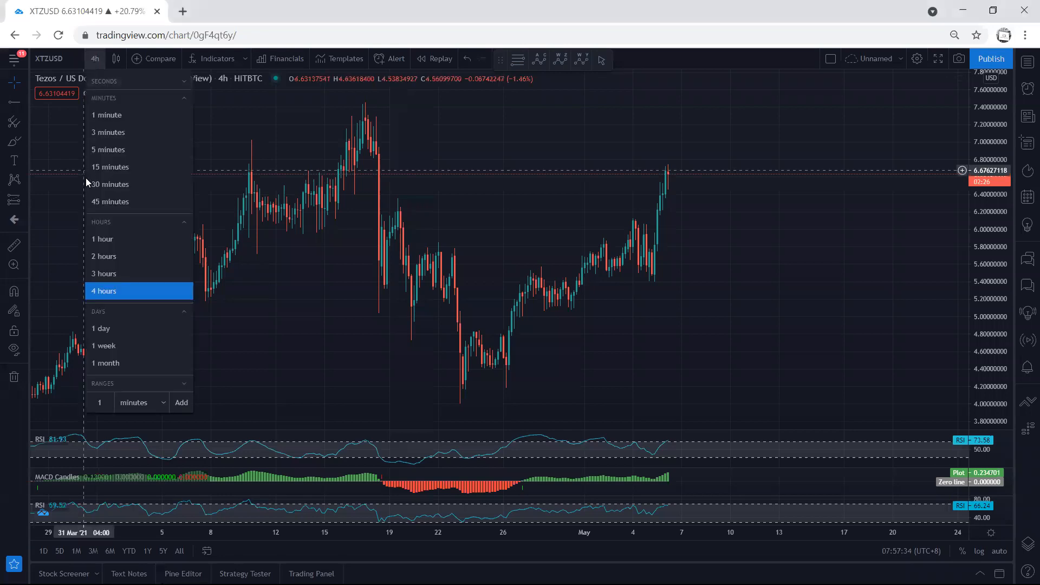
pyautogui.click(103, 238)
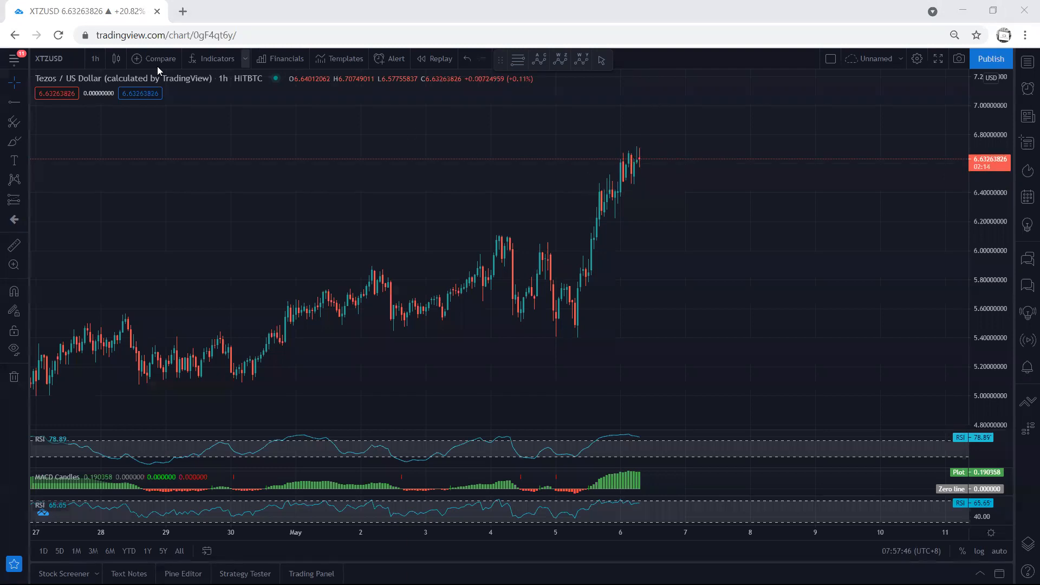
pyautogui.click(96, 59)
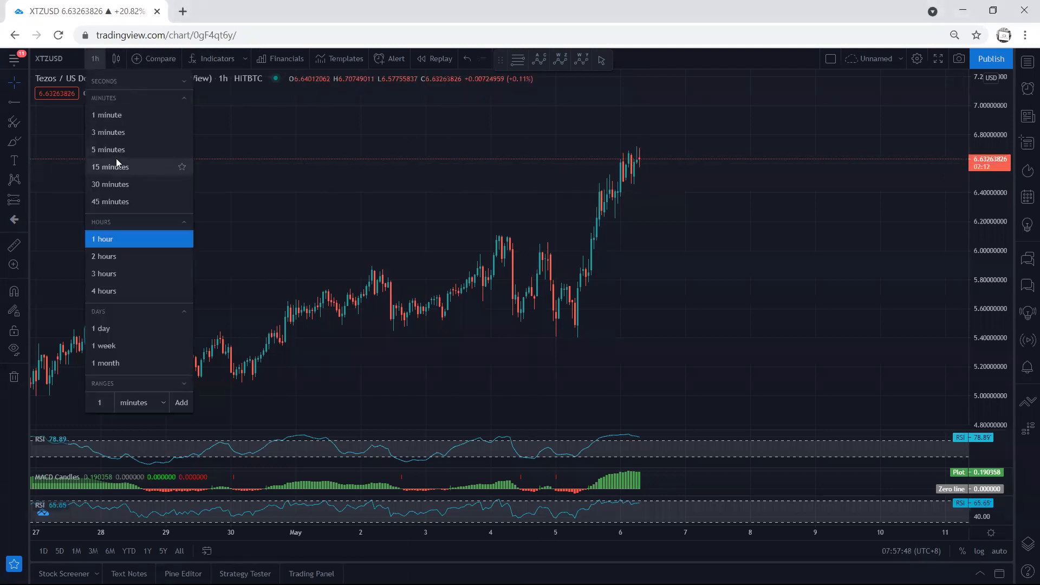
# Step: Show the Tezos/USD chart on 15-minute candles spanning May 4 to early May 6
pyautogui.click(110, 167)
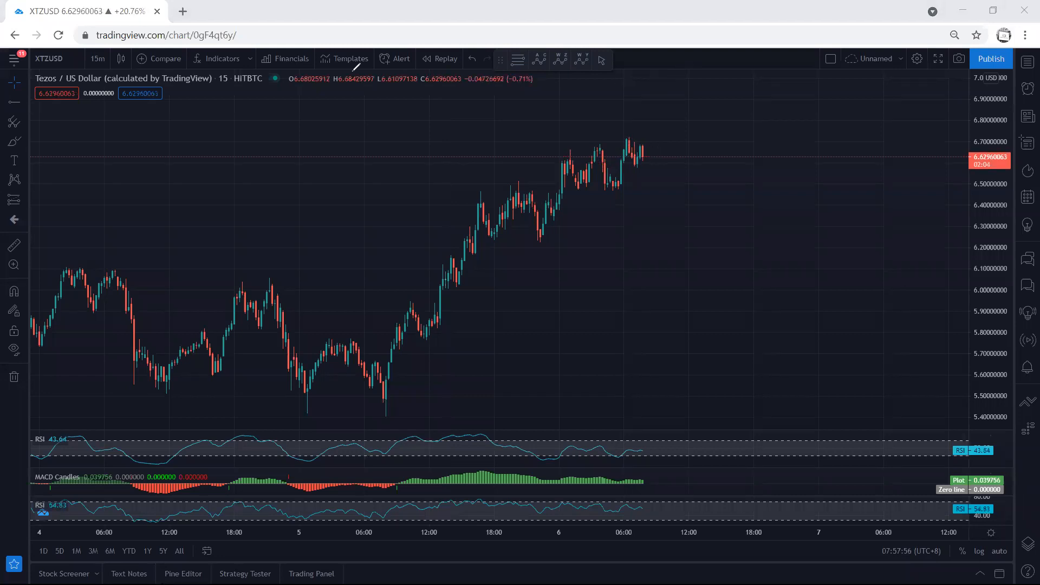
pyautogui.click(98, 59)
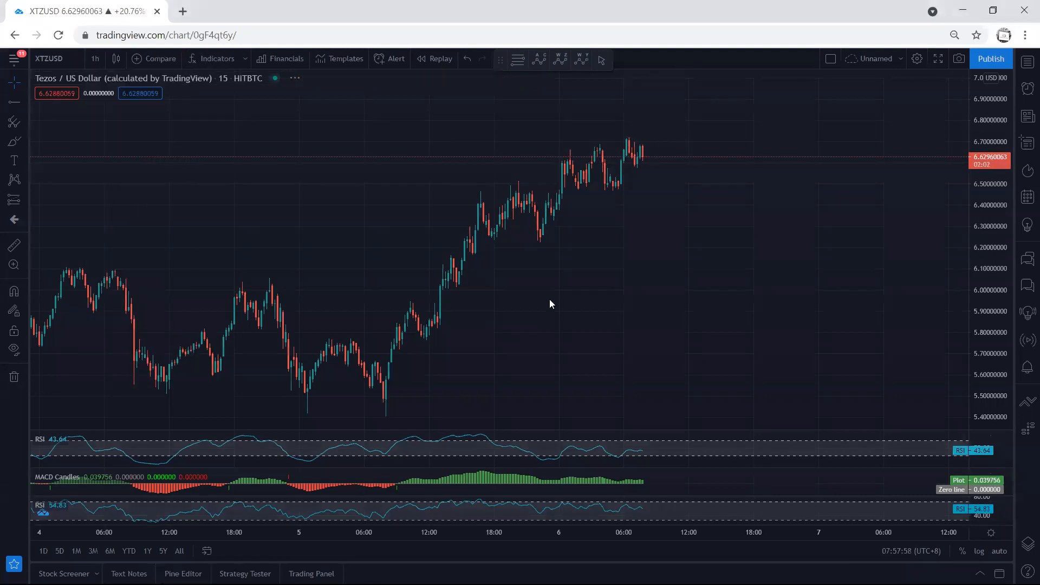
# Step: Return the Tezos/USD chart to 1-hour candles through early May 6
pyautogui.click(95, 59)
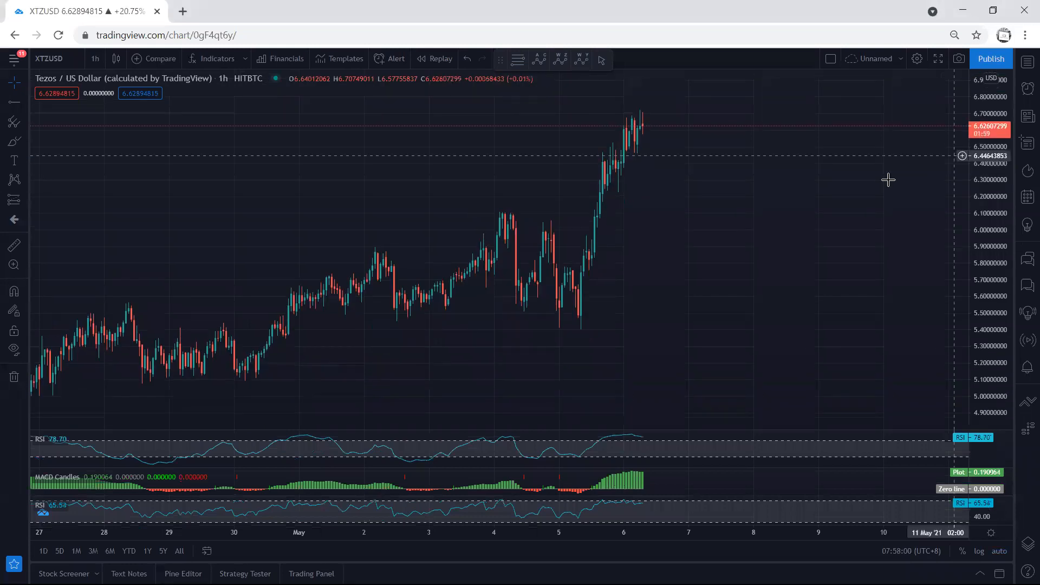
pyautogui.moveTo(757, 206)
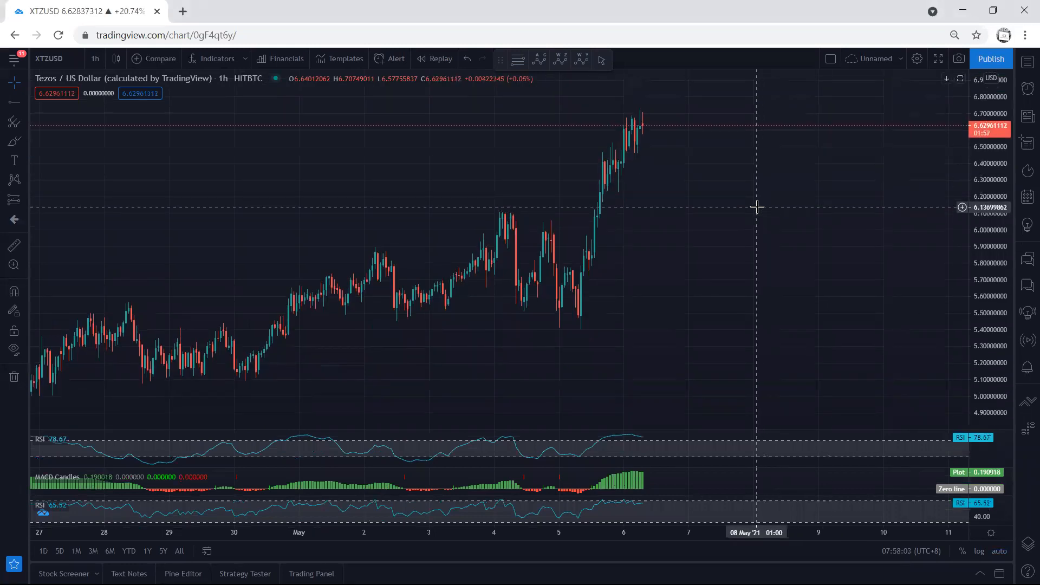
pyautogui.moveTo(735, 212)
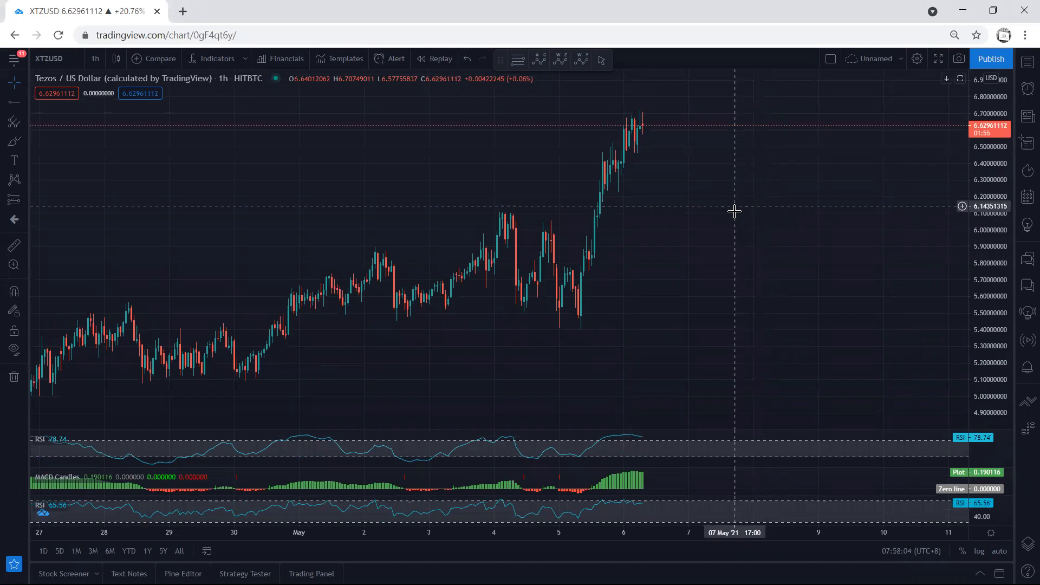
pyautogui.moveTo(547, 97)
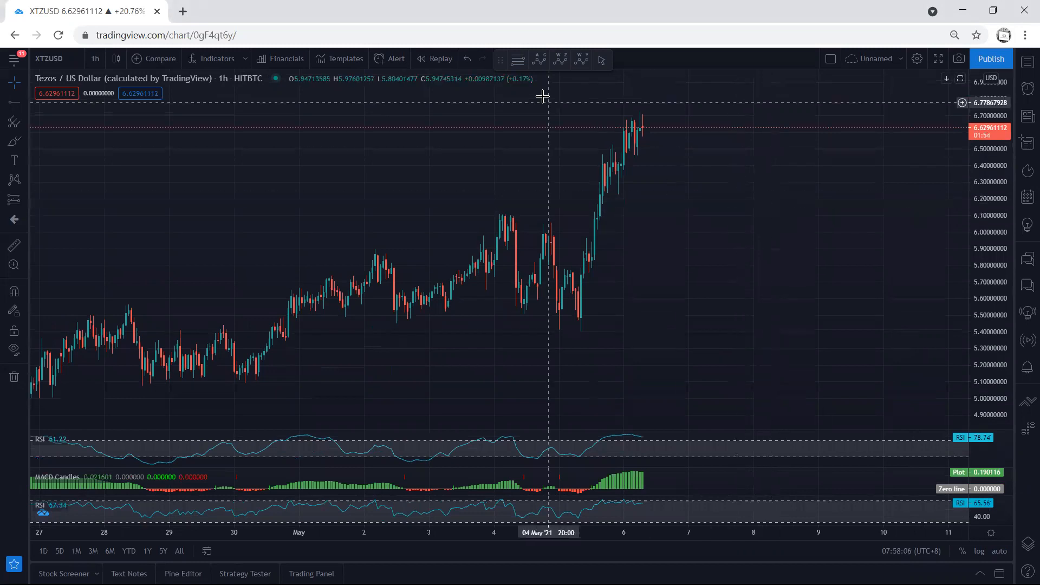